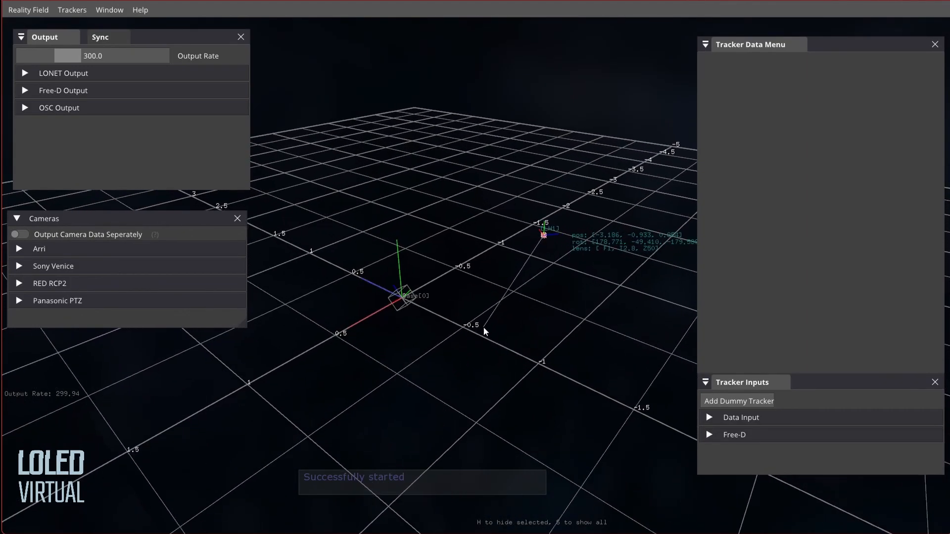
{"action": "mouse_move", "coordinate": [477, 298]}
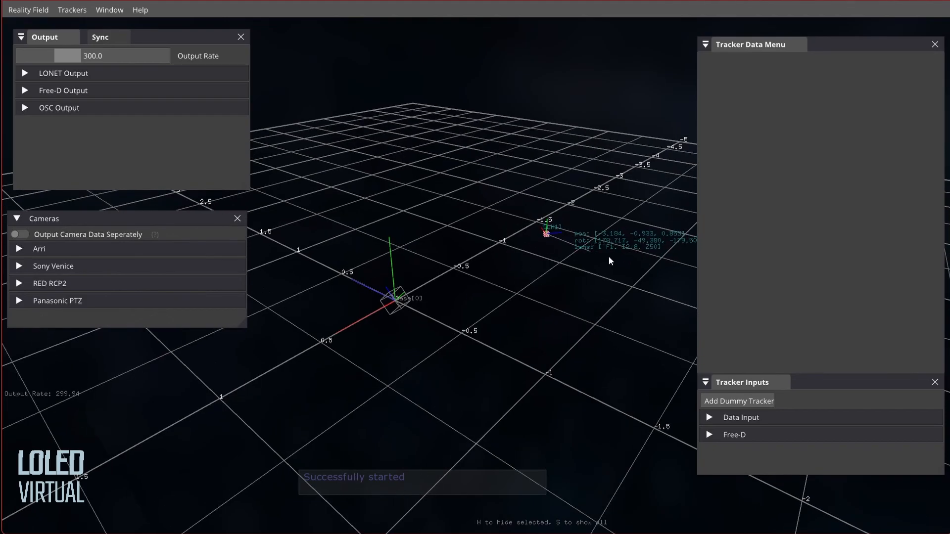
{"action": "mouse_move", "coordinate": [545, 237]}
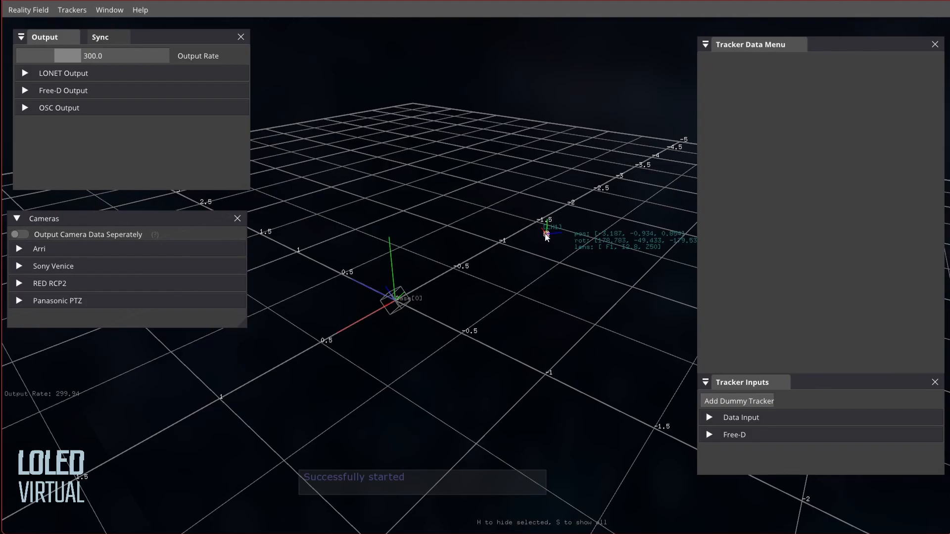
Step: Select tracker LH1 and zero its position and rotation to the origin
{"action": "left_click", "coordinate": [545, 233]}
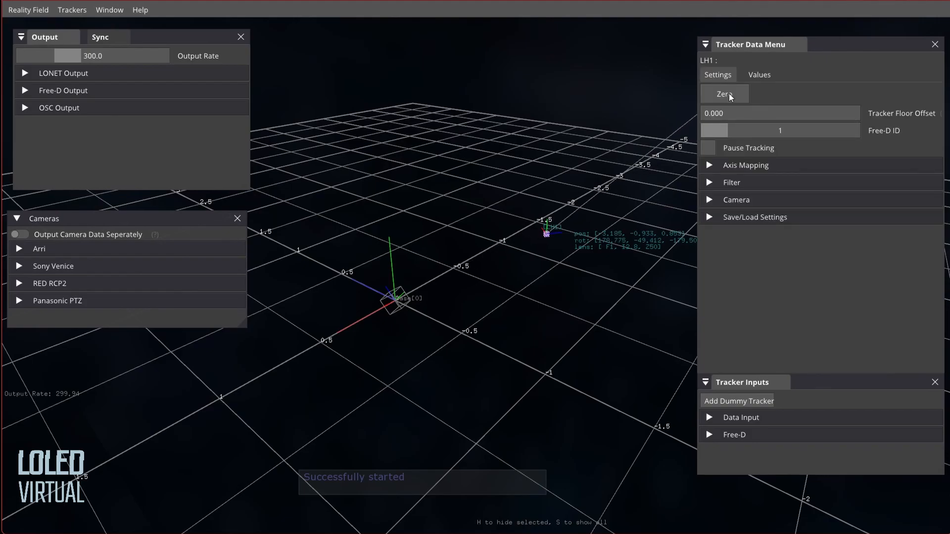
{"action": "left_click", "coordinate": [723, 94]}
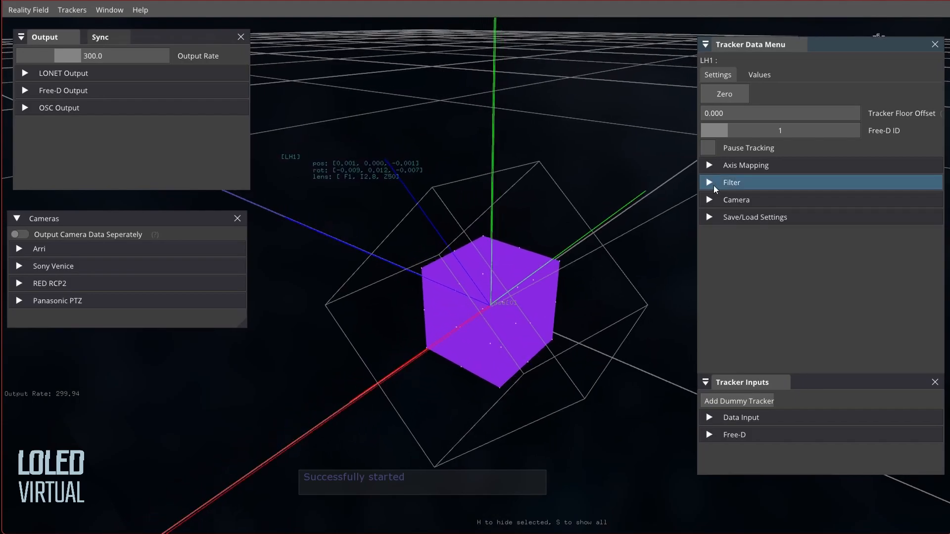
Step: Analyse LH1's positional signal under Filter > Analysis, finding a major peak at 11.87 Hz
{"action": "left_click", "coordinate": [731, 182]}
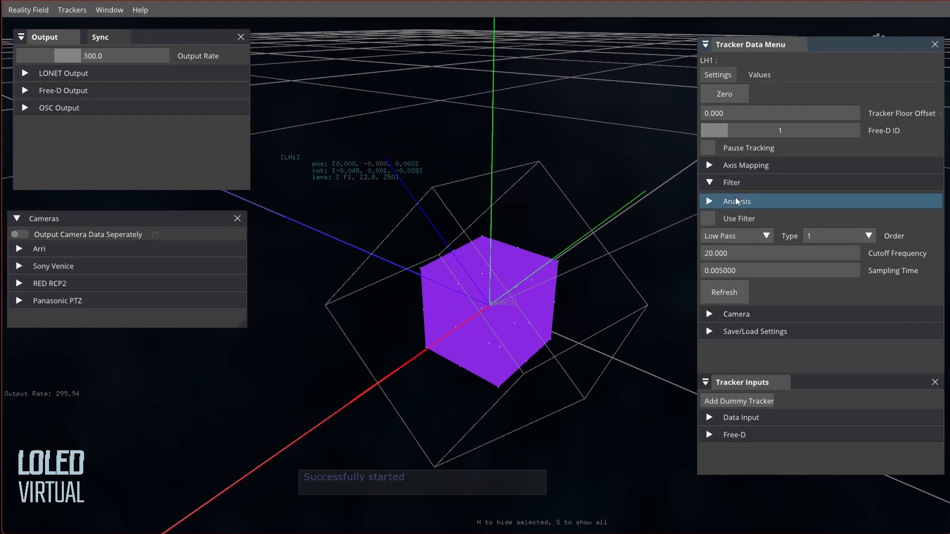
{"action": "left_click", "coordinate": [736, 201]}
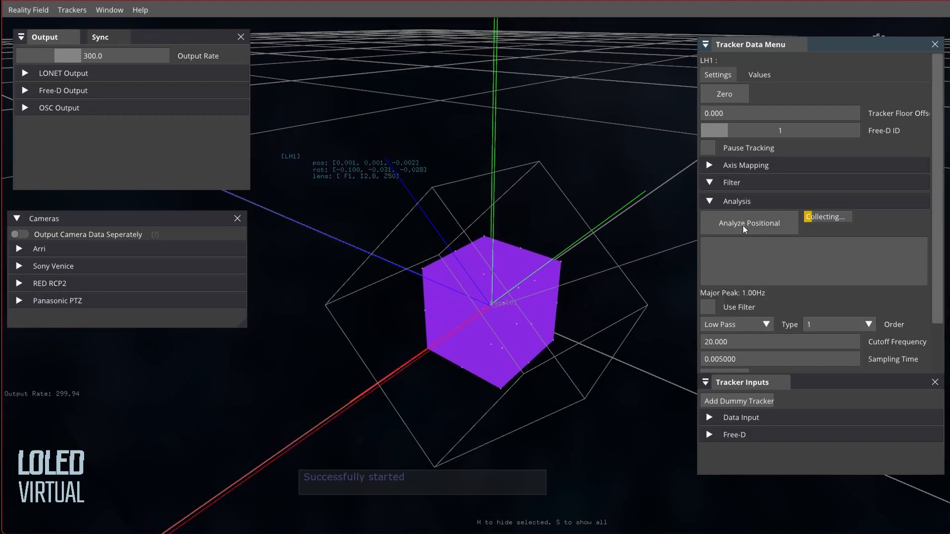
{"action": "left_click", "coordinate": [747, 223]}
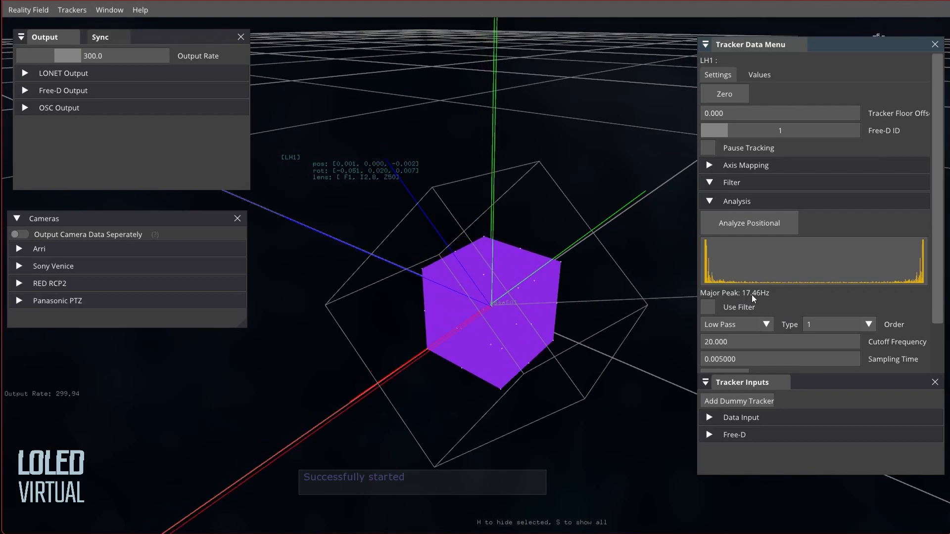
{"action": "left_click", "coordinate": [749, 223]}
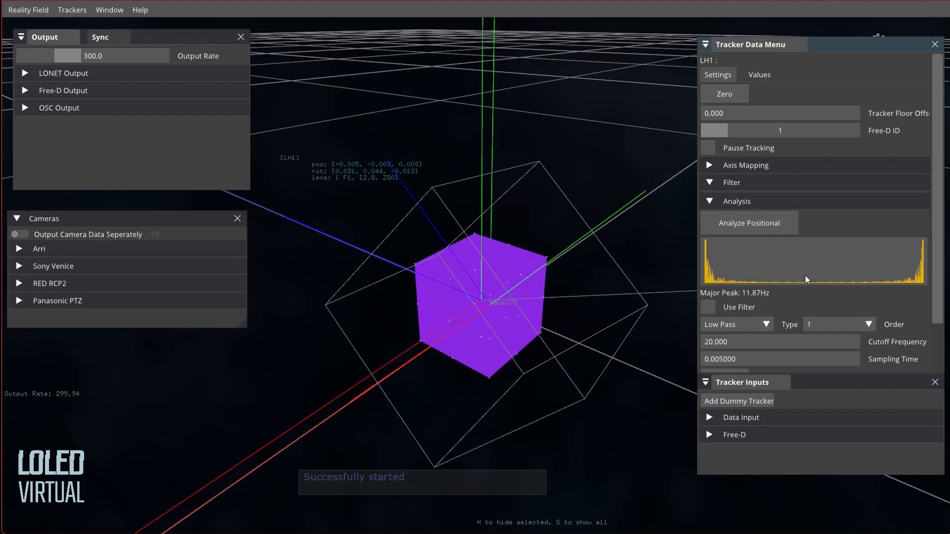
Step: Lower LH1's low-pass cutoff from 20 to 10 Hz and turn on Use Filter
{"action": "scroll", "scroll_direction": "down", "scroll_amount": 3}
{"action": "type", "text": "10.000"}
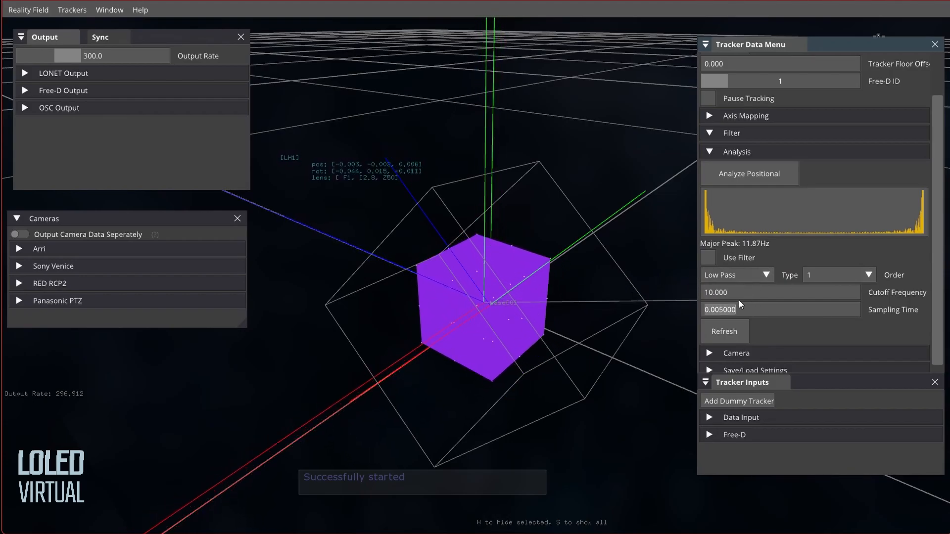
{"action": "left_click", "coordinate": [706, 257]}
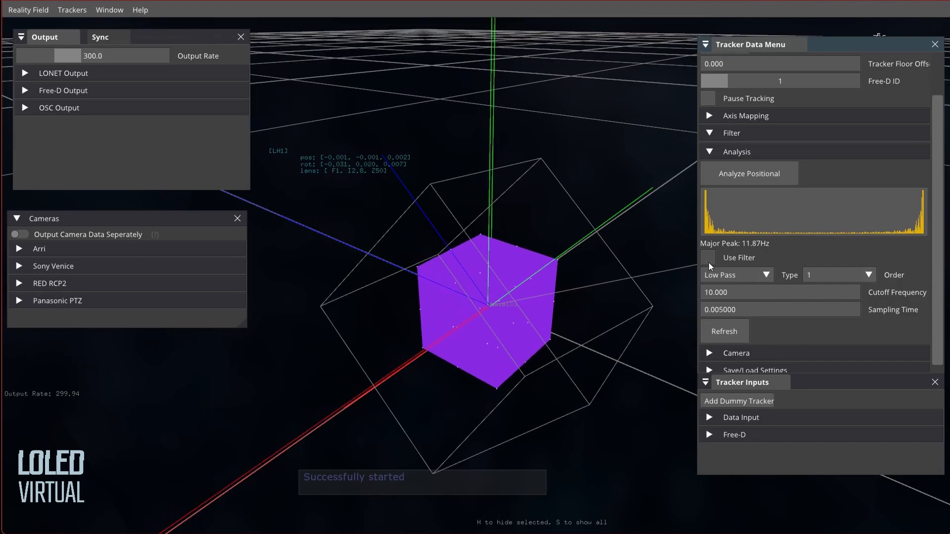
{"action": "left_click", "coordinate": [706, 257]}
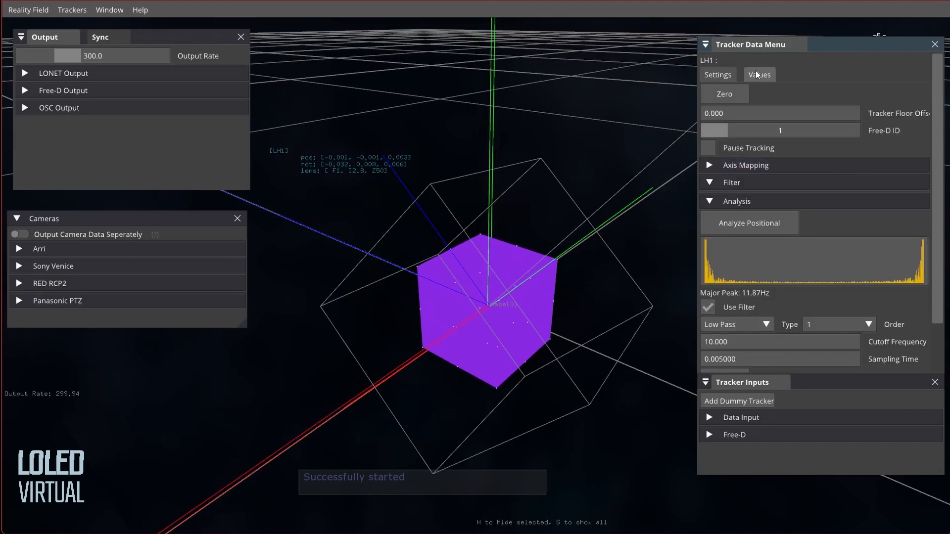
{"action": "left_click", "coordinate": [758, 74]}
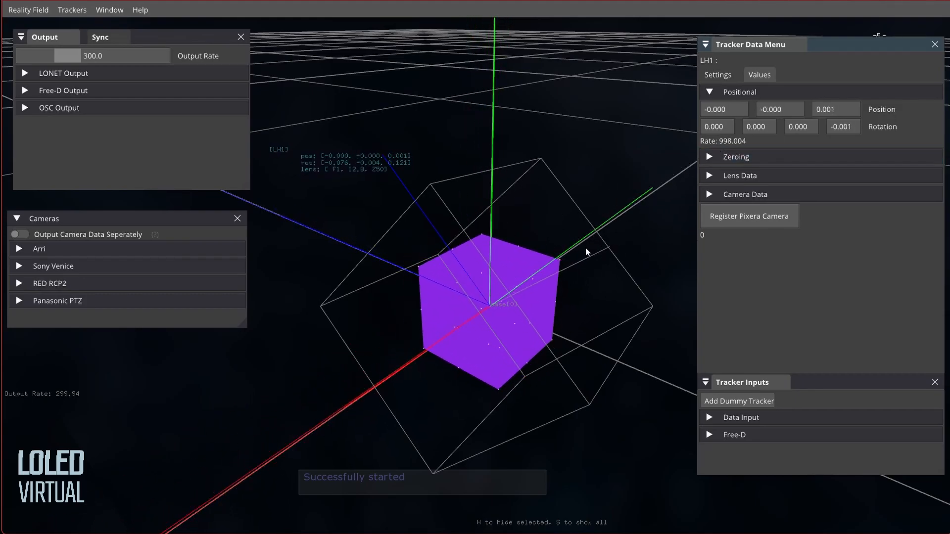
{"action": "left_click", "coordinate": [717, 74]}
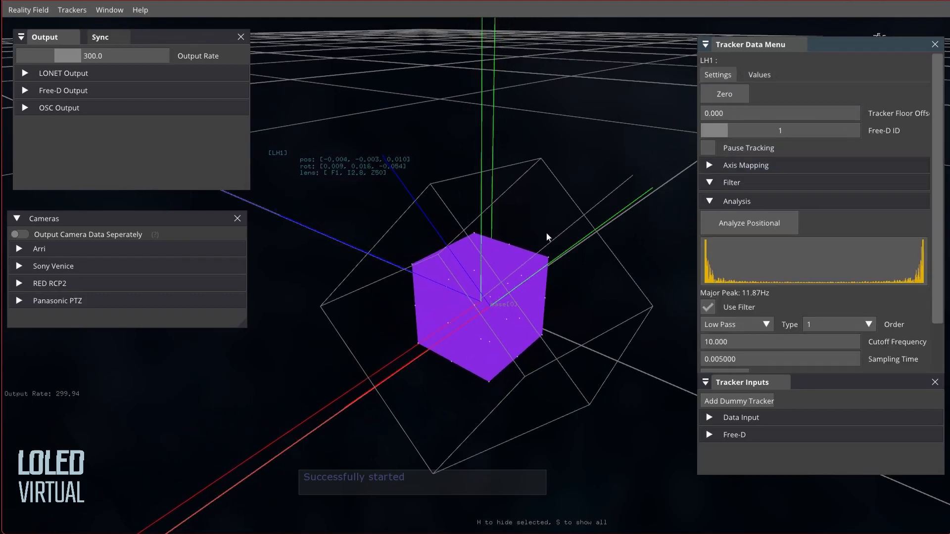
Step: Reduce the filter sampling time from 0.005 to 0.0001, toggling Use Filter and leaving it enabled
{"action": "scroll", "scroll_direction": "down", "scroll_amount": 3}
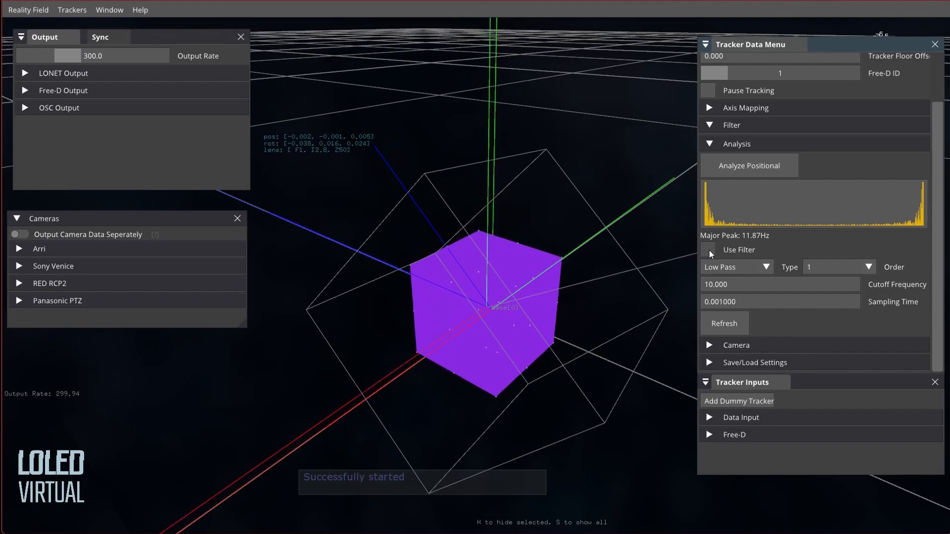
{"action": "left_click", "coordinate": [708, 249]}
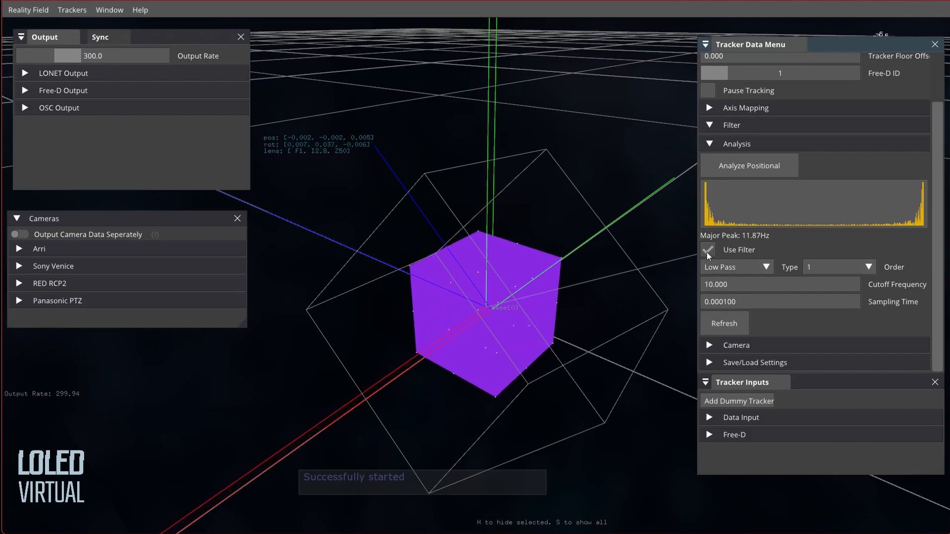
{"action": "left_click", "coordinate": [706, 249]}
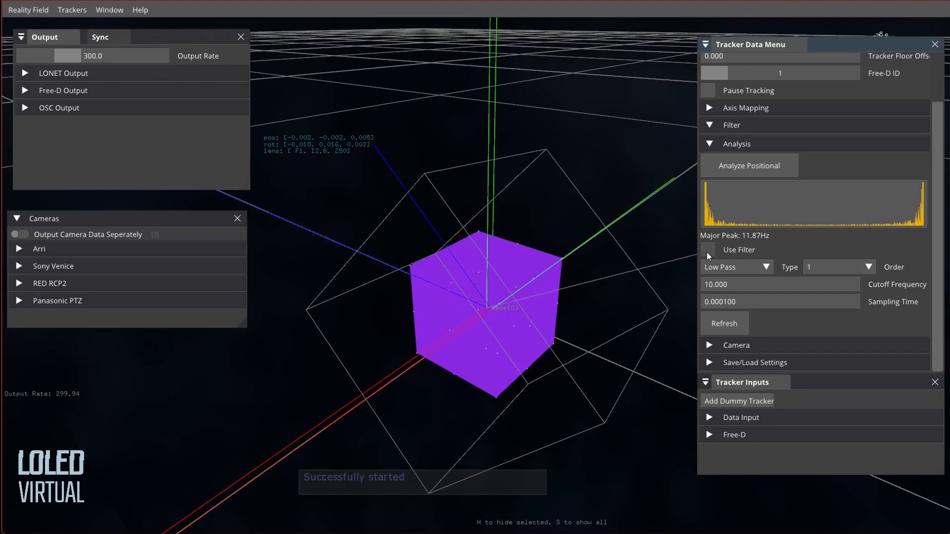
{"action": "left_click", "coordinate": [706, 250]}
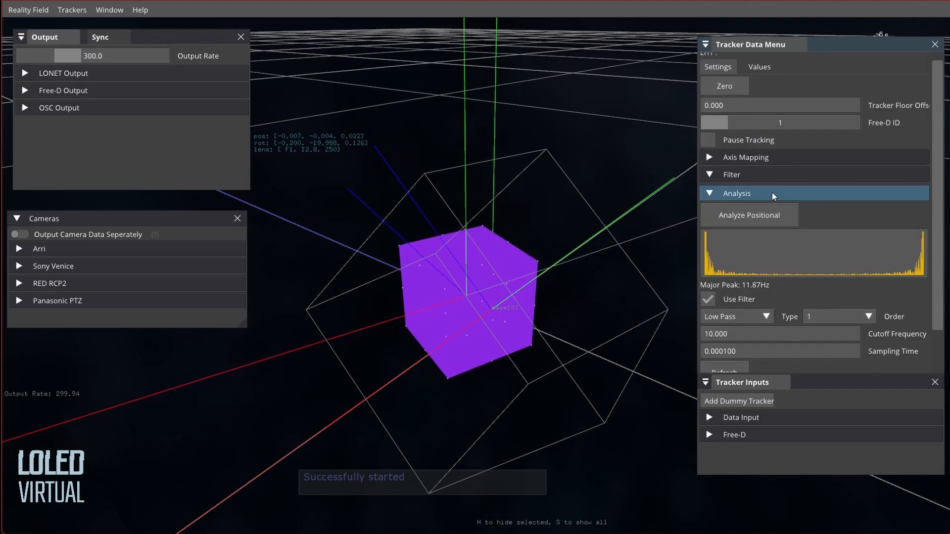
Step: Save LH1's settings as preset LH1.xml via Save/Load Settings and reopen Filter to verify
{"action": "left_click", "coordinate": [736, 193]}
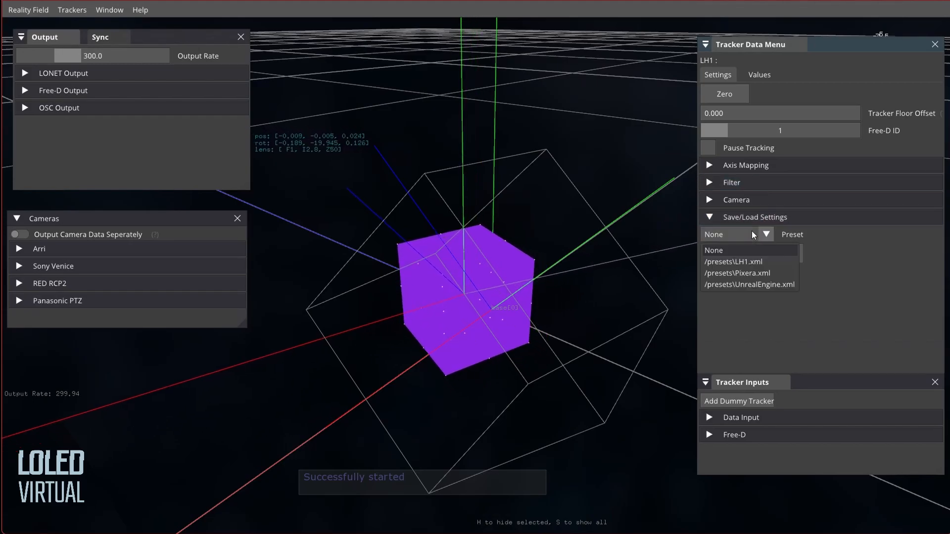
{"action": "left_click", "coordinate": [714, 250]}
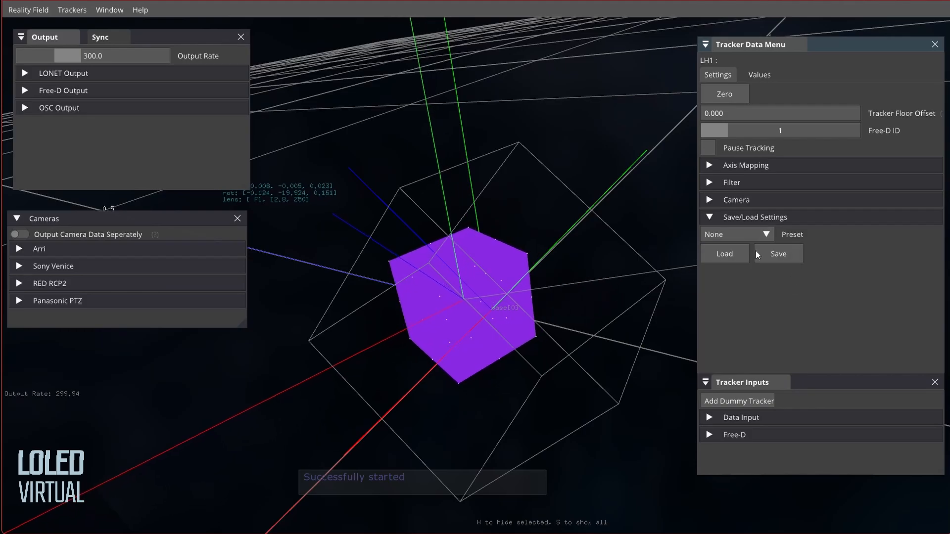
{"action": "left_click", "coordinate": [778, 253]}
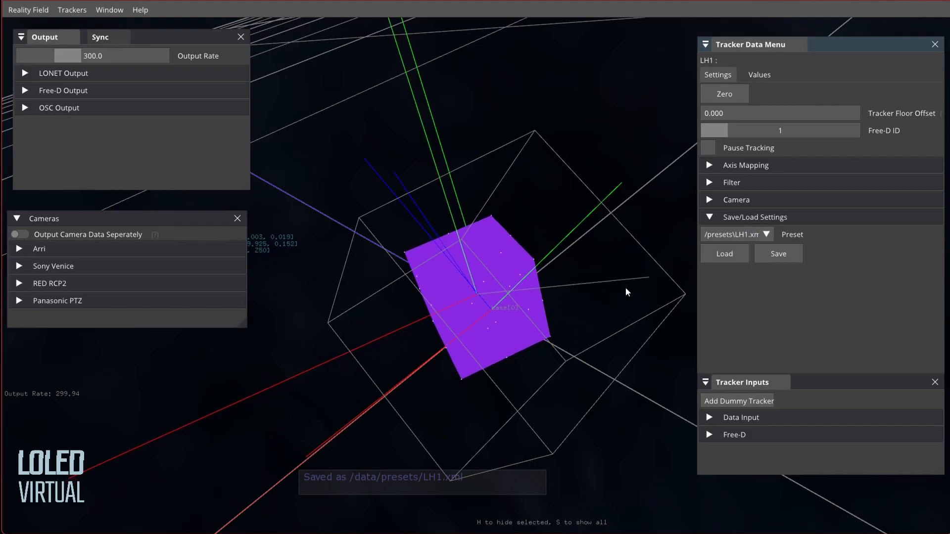
{"action": "left_click", "coordinate": [723, 253]}
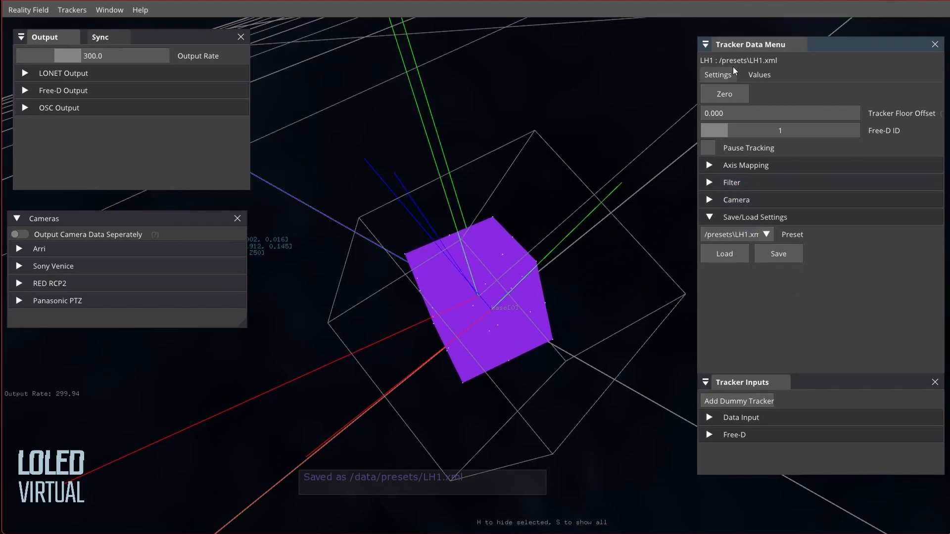
{"action": "left_click", "coordinate": [731, 182]}
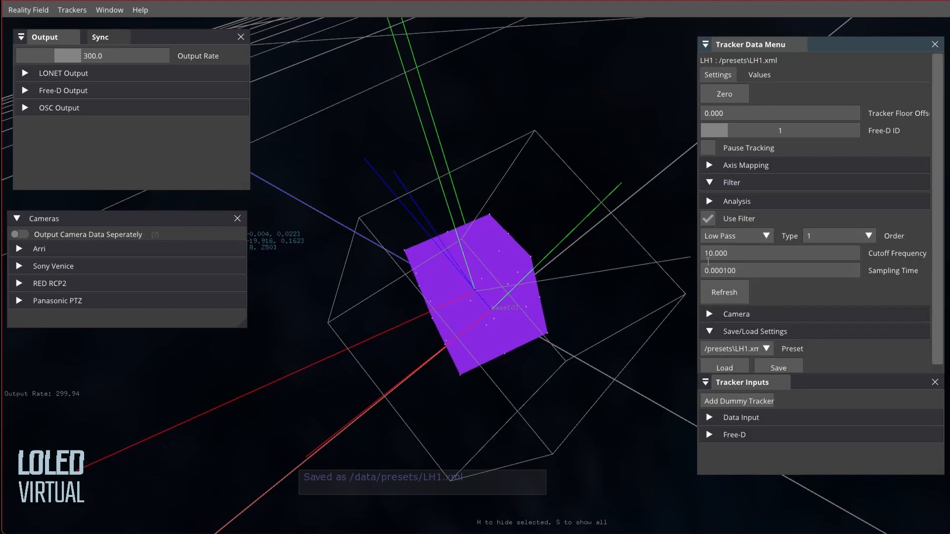